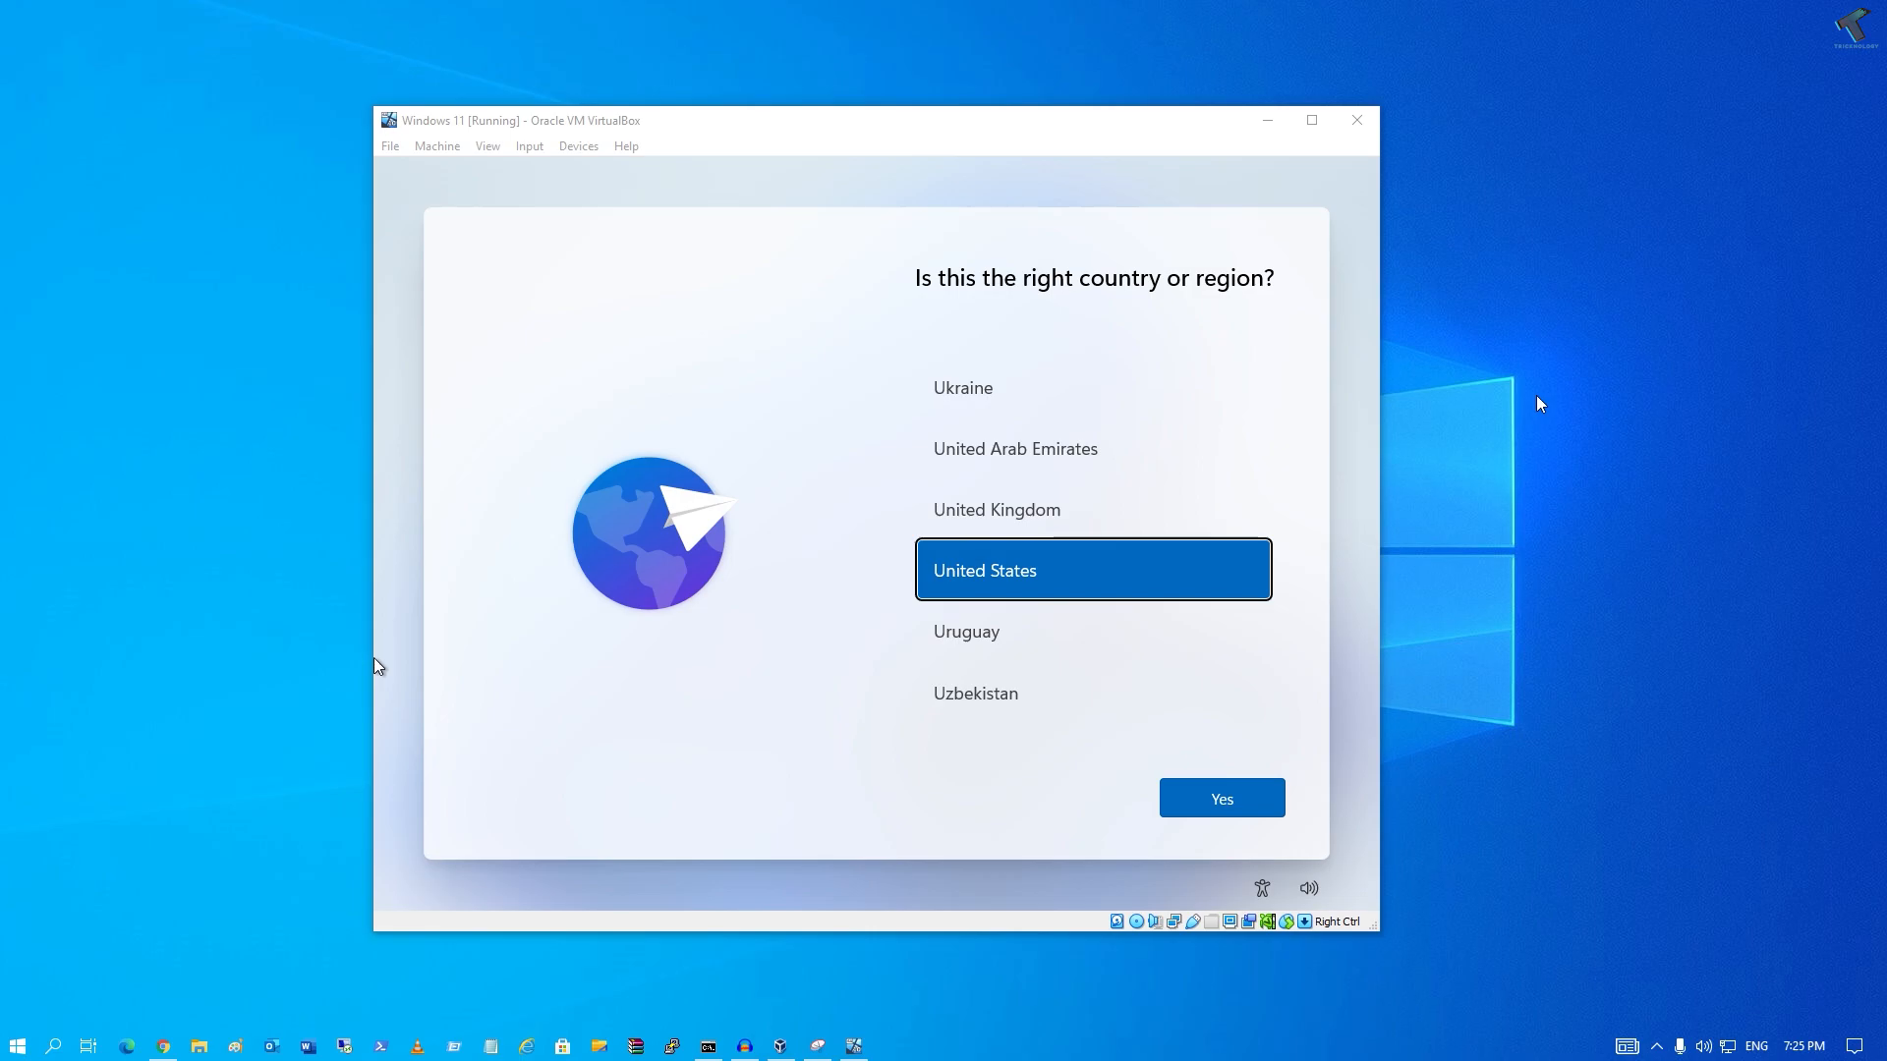
mouse_move(1357, 457)
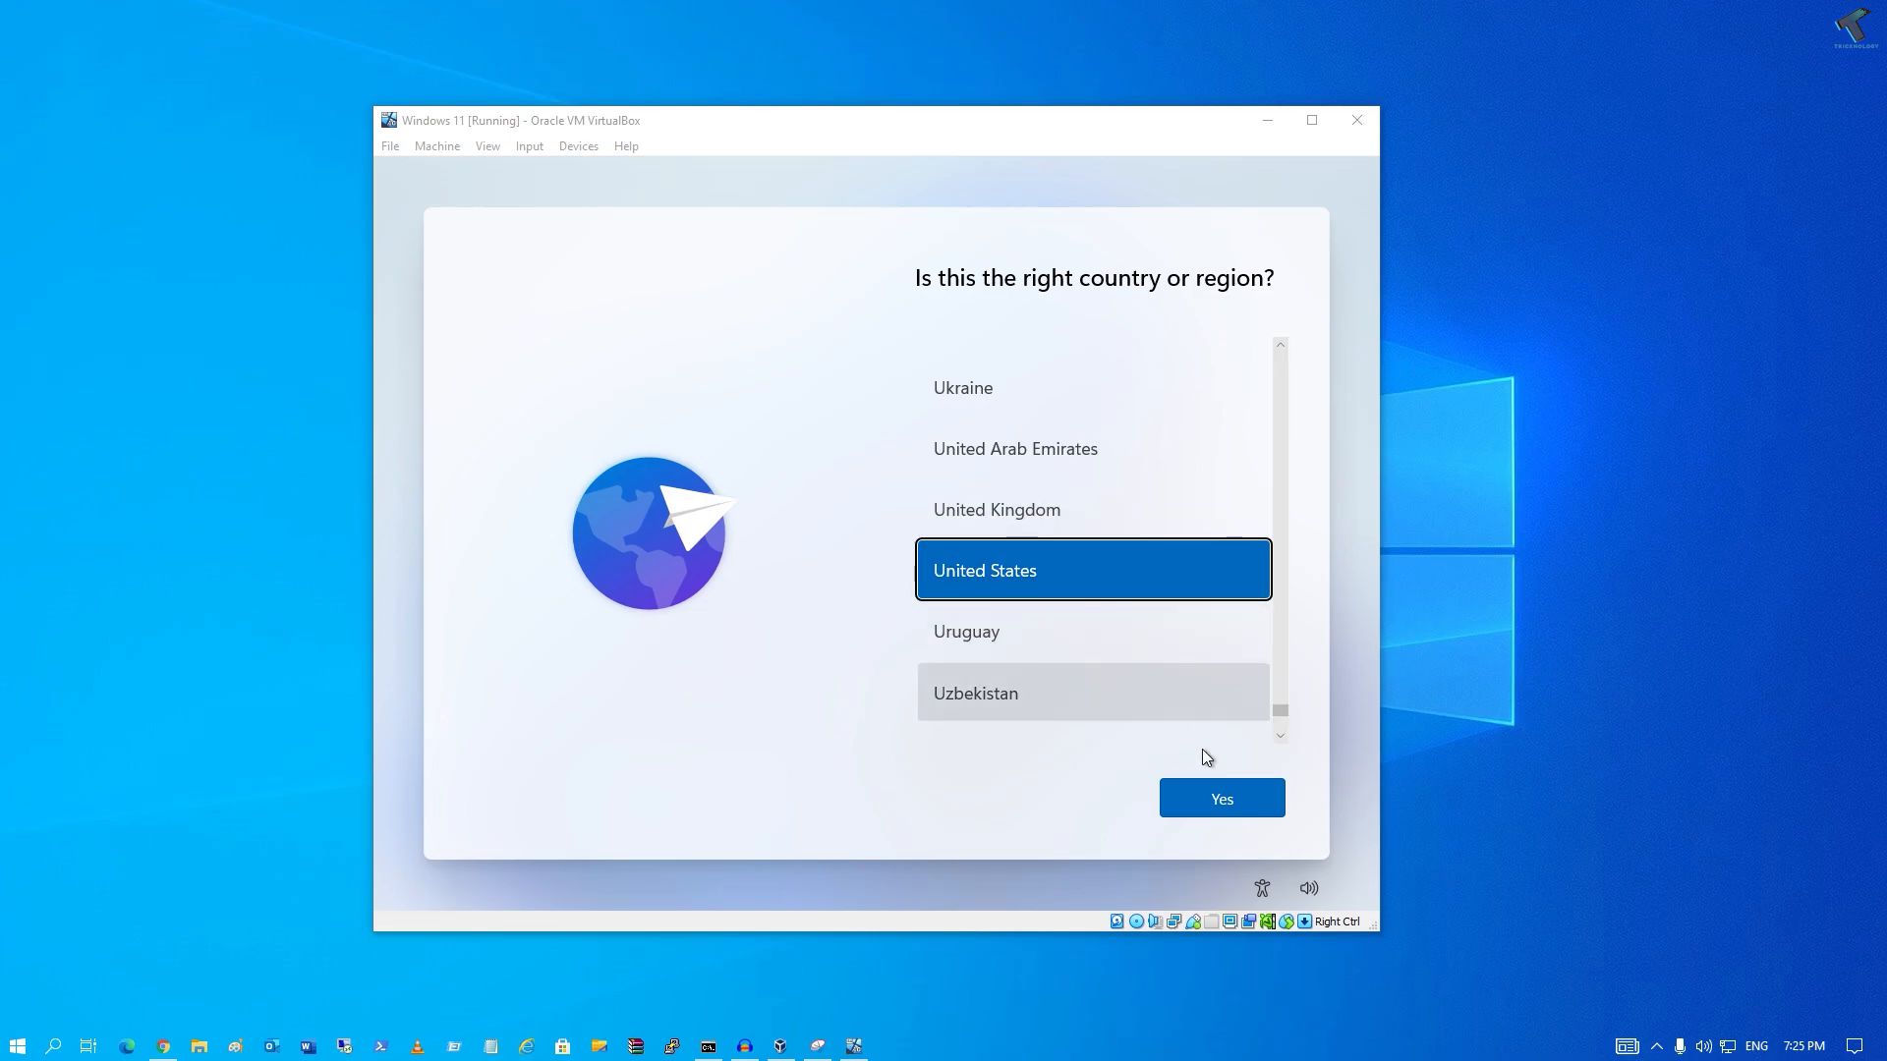
Step: Keep United States as the region and choose 'Set up for personal use'
left_click(1221, 798)
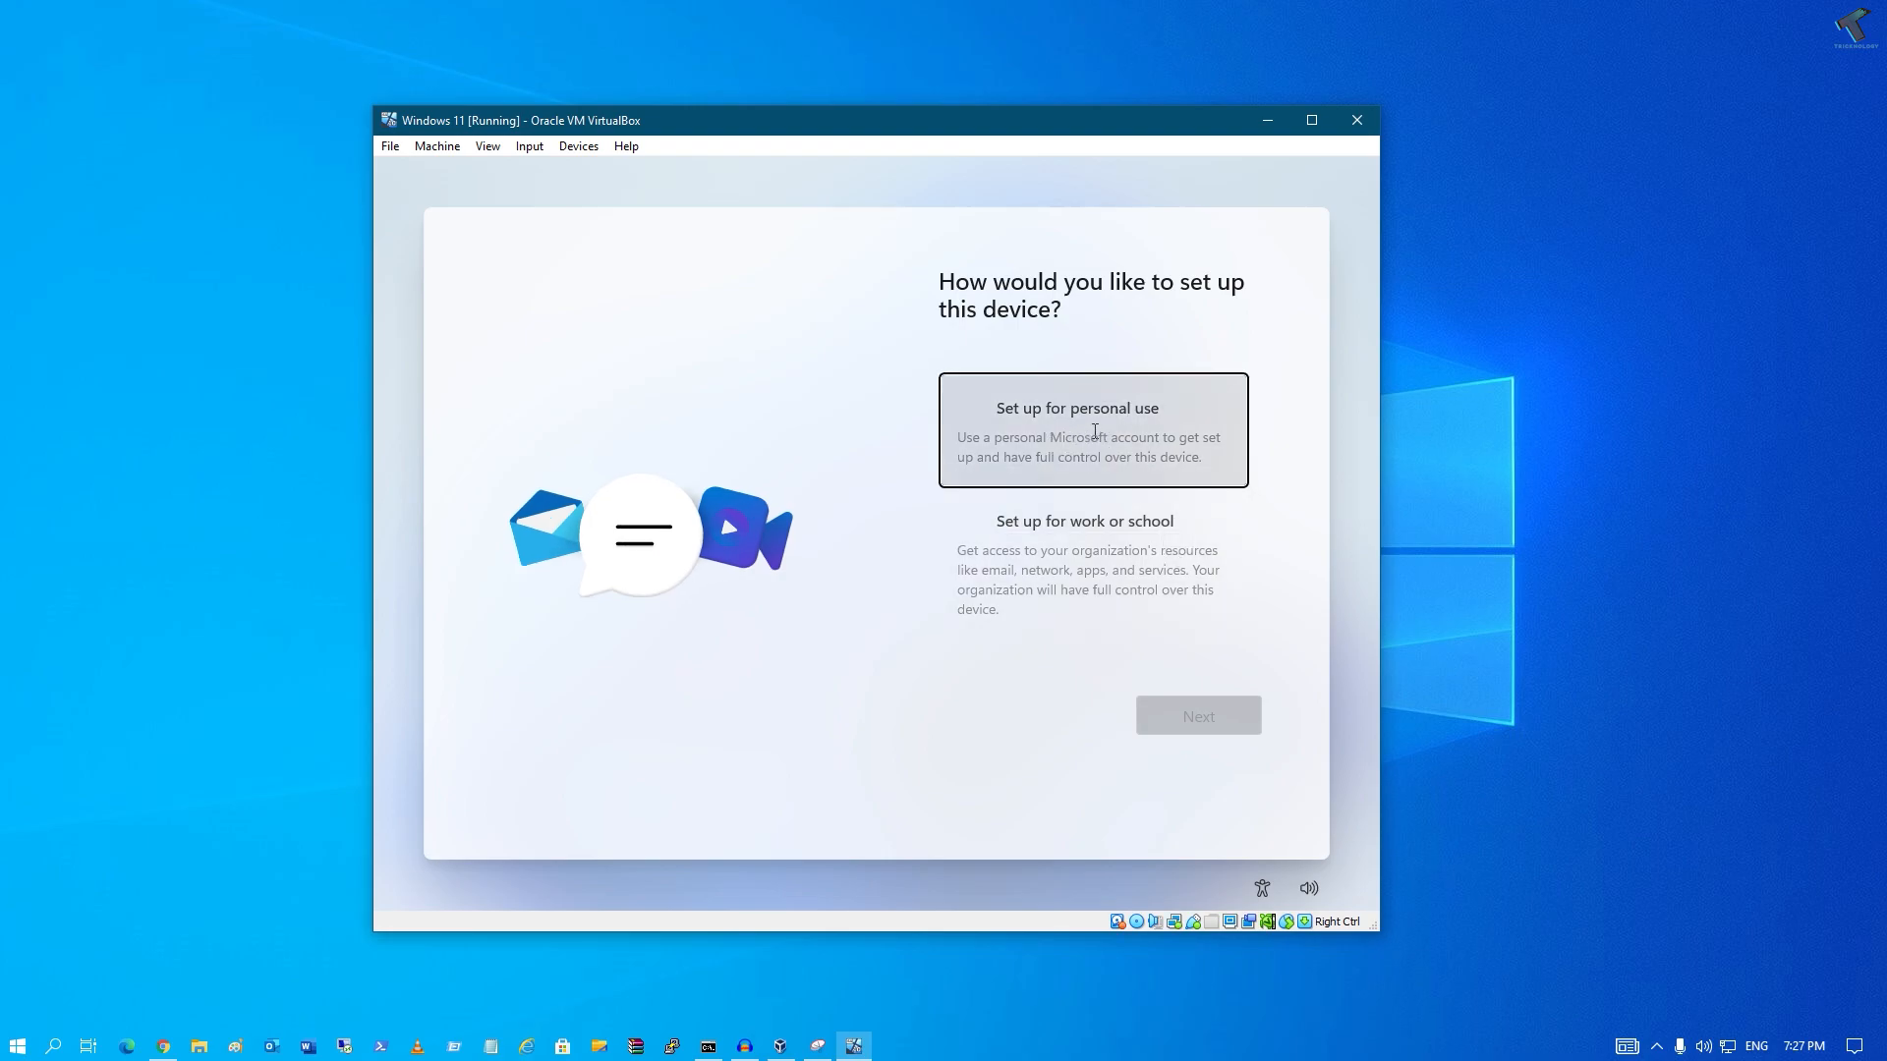
left_click(1090, 429)
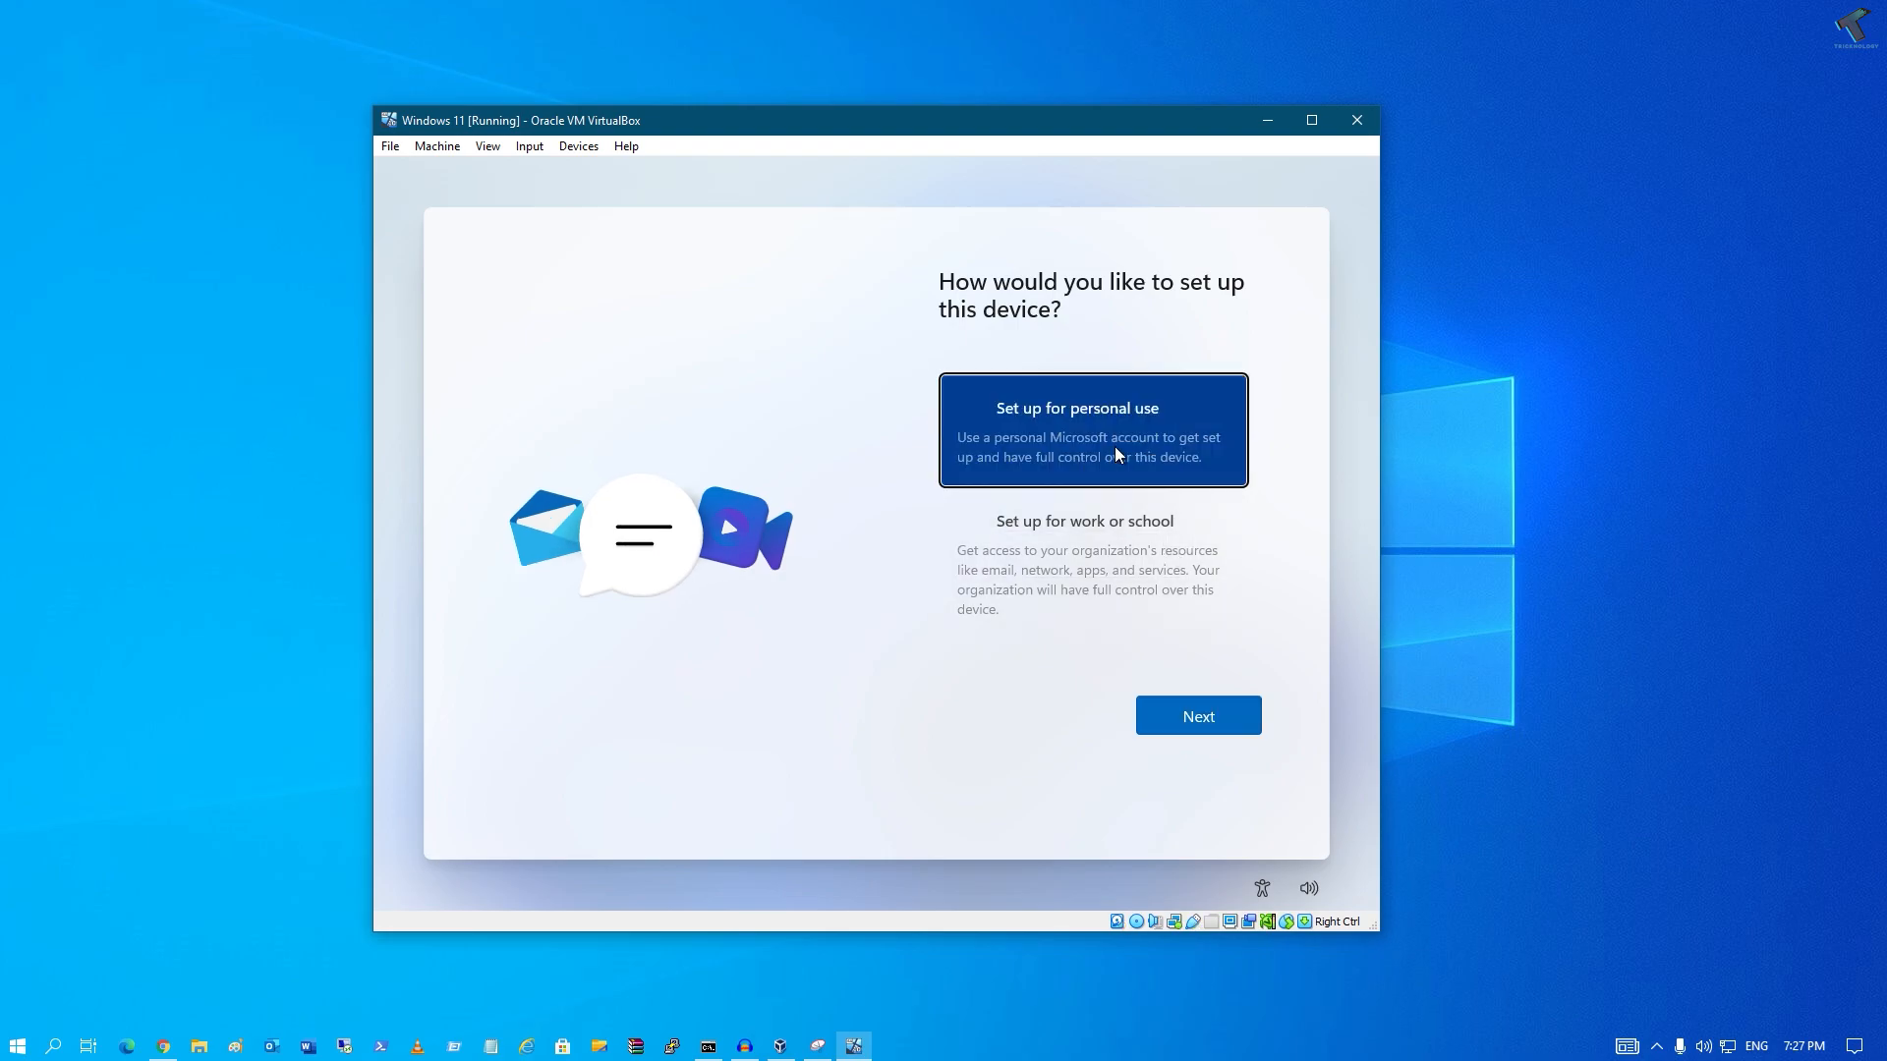
left_click(1196, 715)
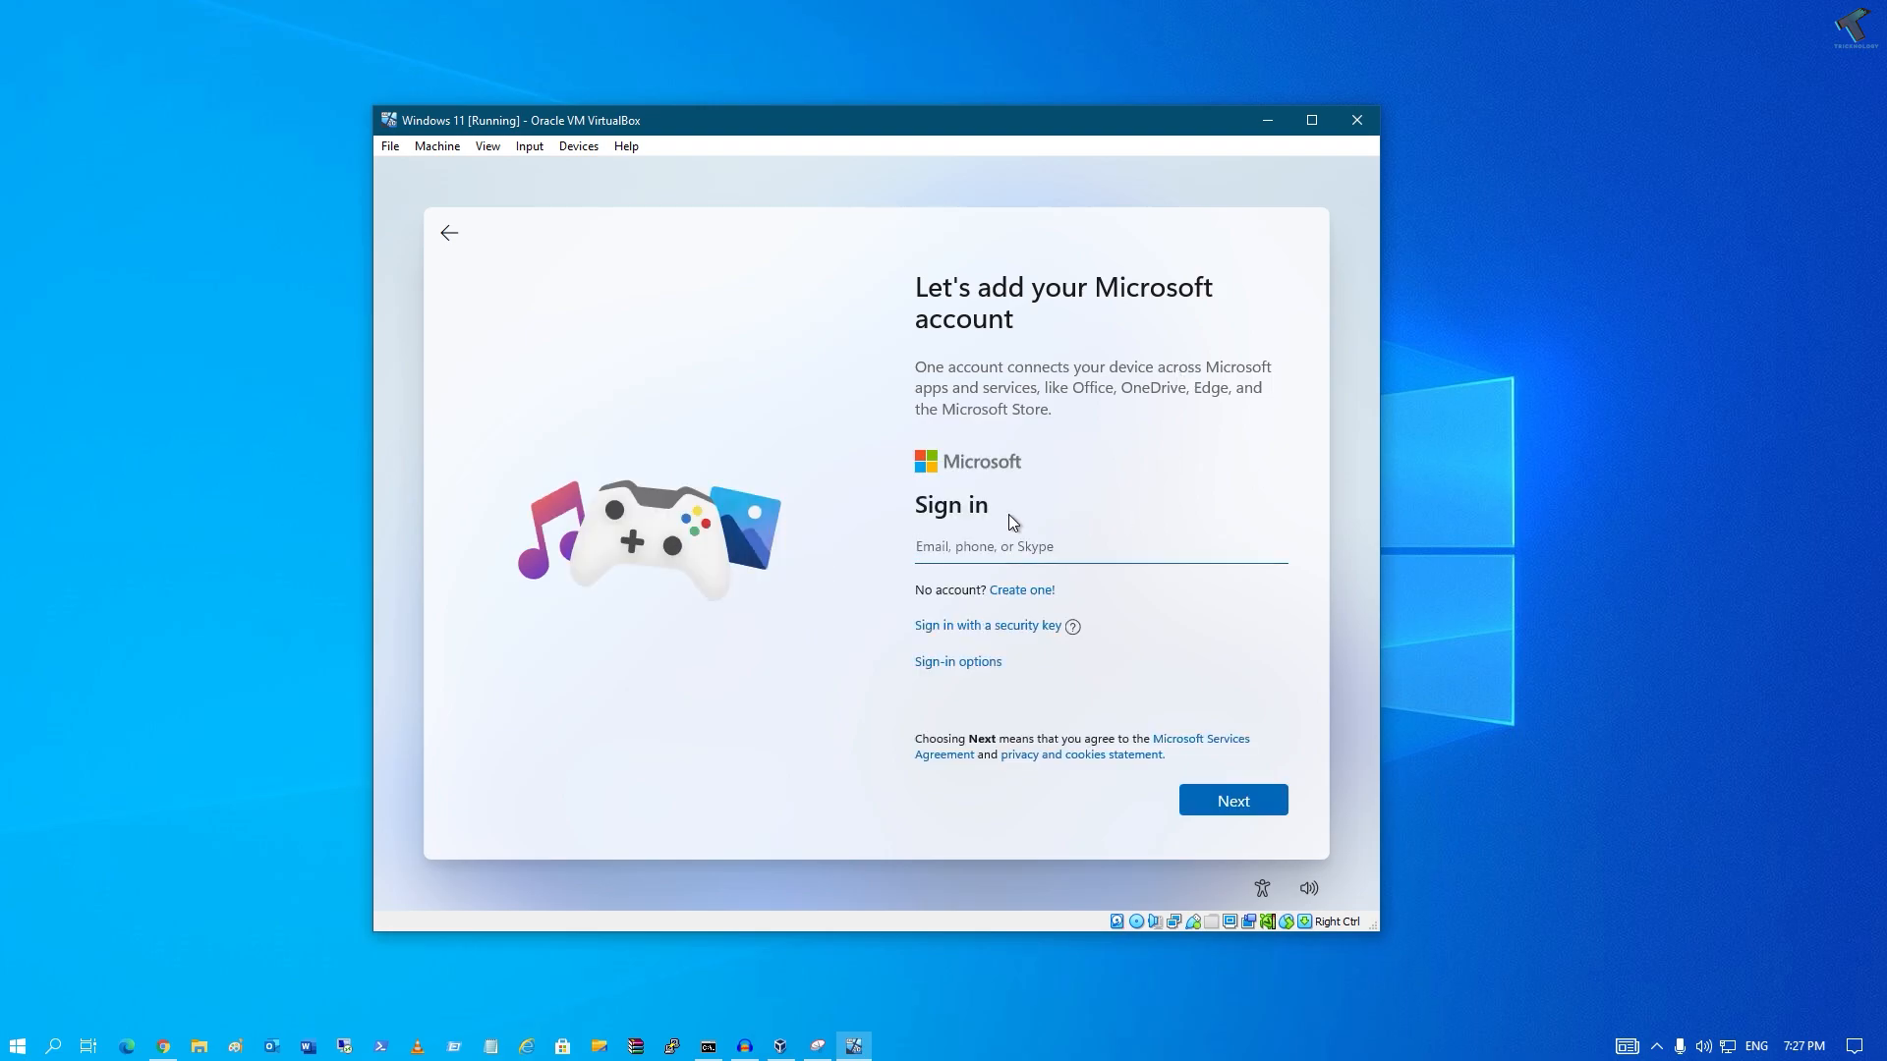
Step: Bypass Microsoft account sign-in via Sign-in options, offline account and Limited experience
left_click(1095, 546)
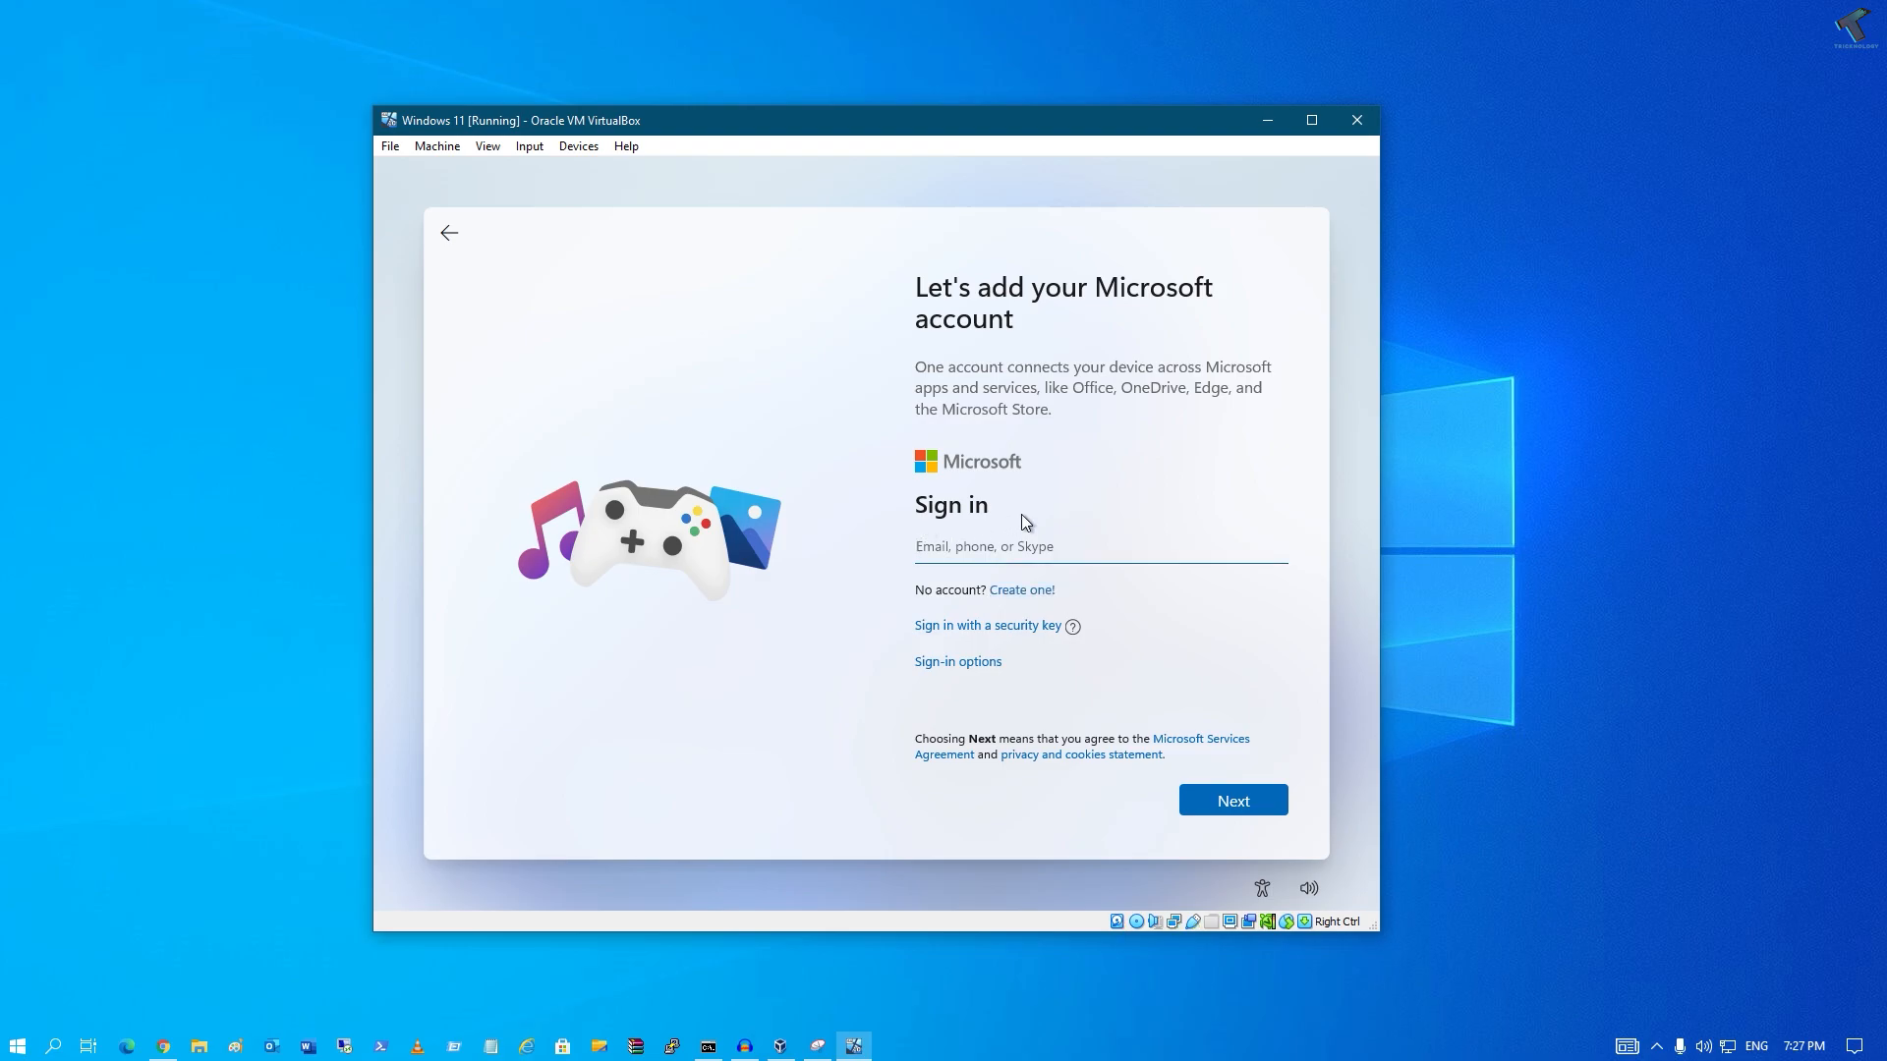
mouse_move(956, 668)
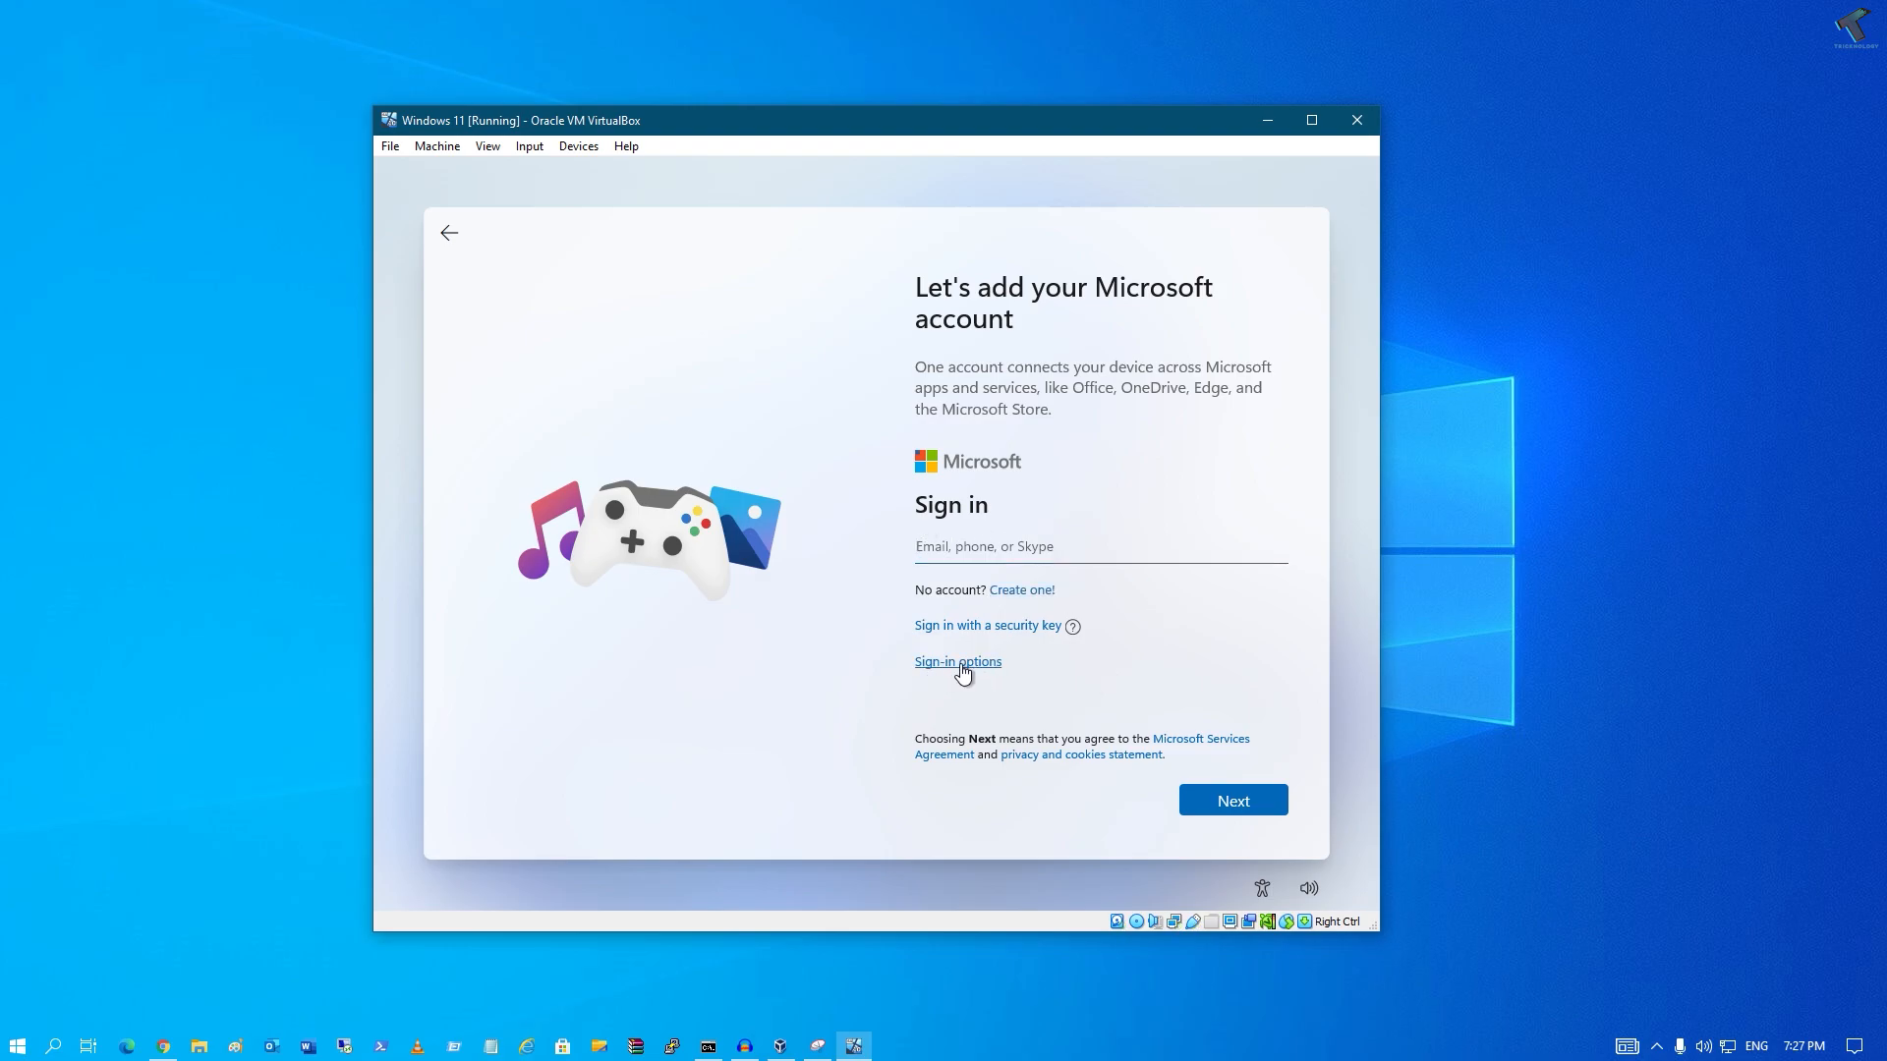
left_click(956, 660)
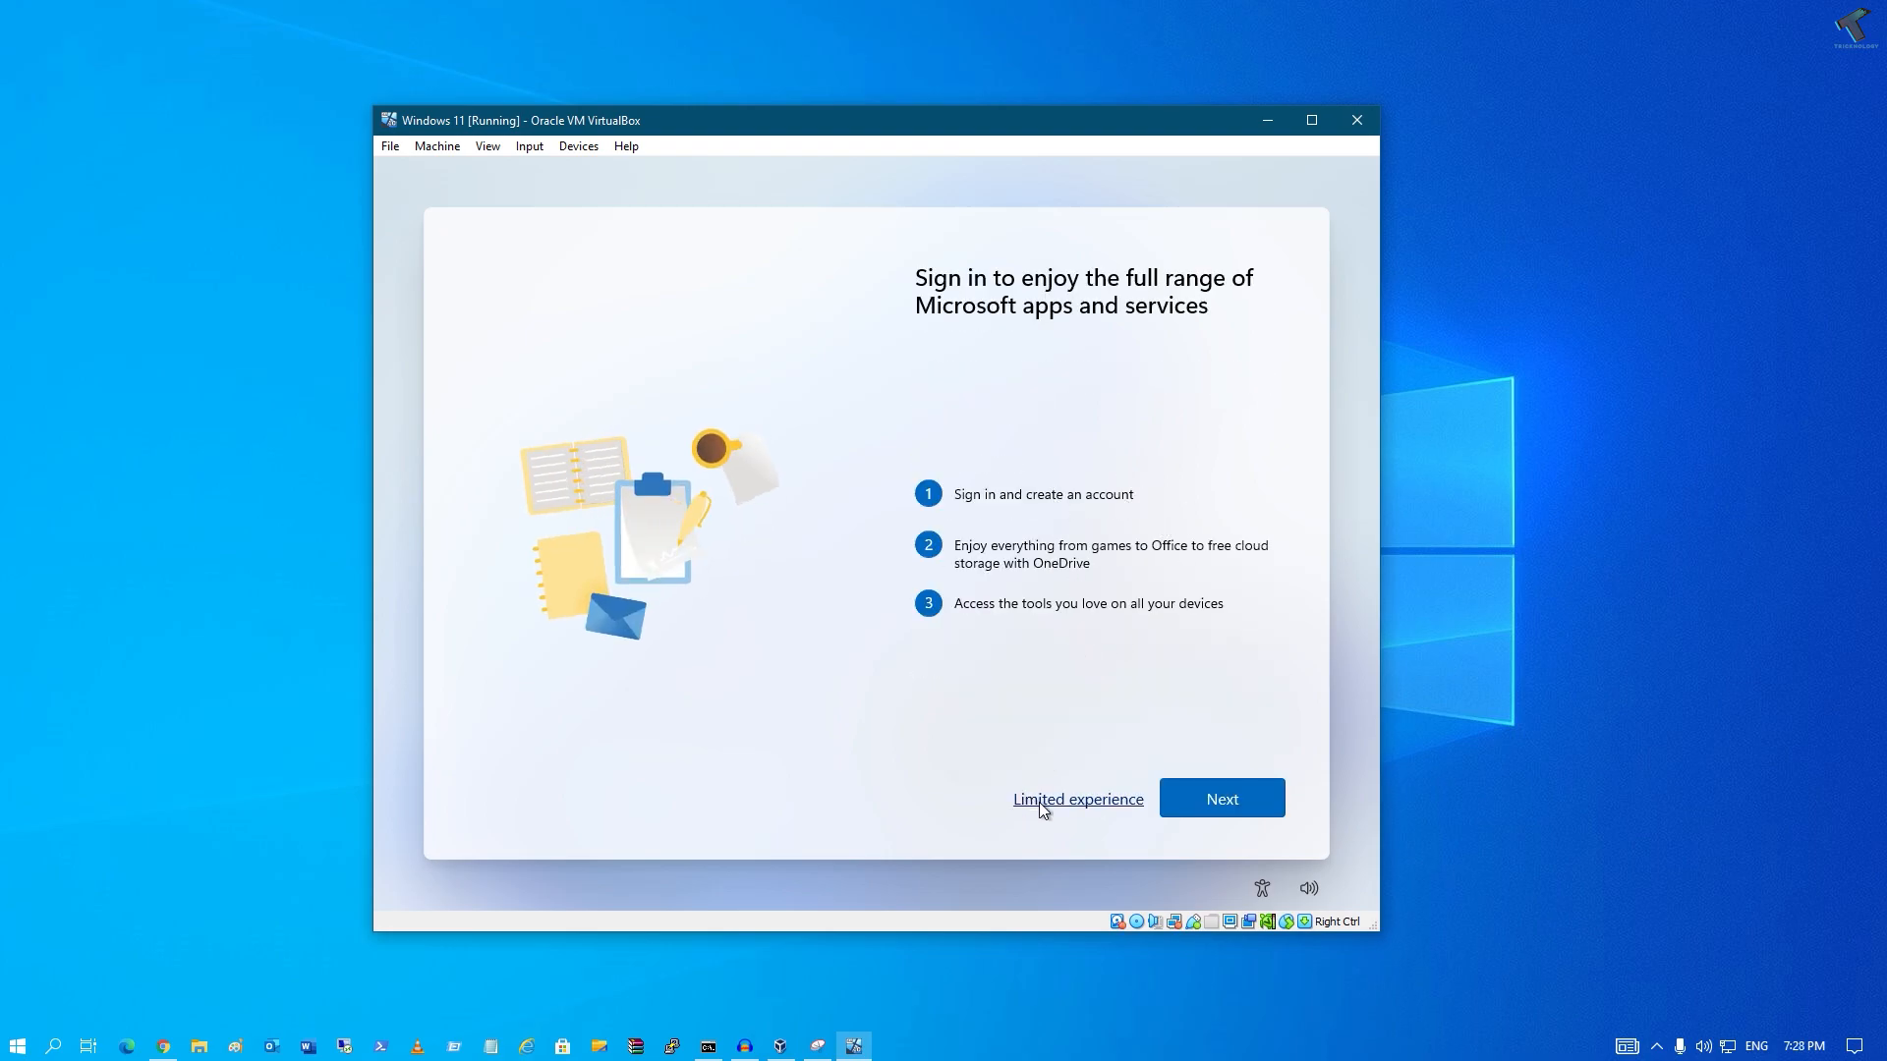
mouse_move(1097, 813)
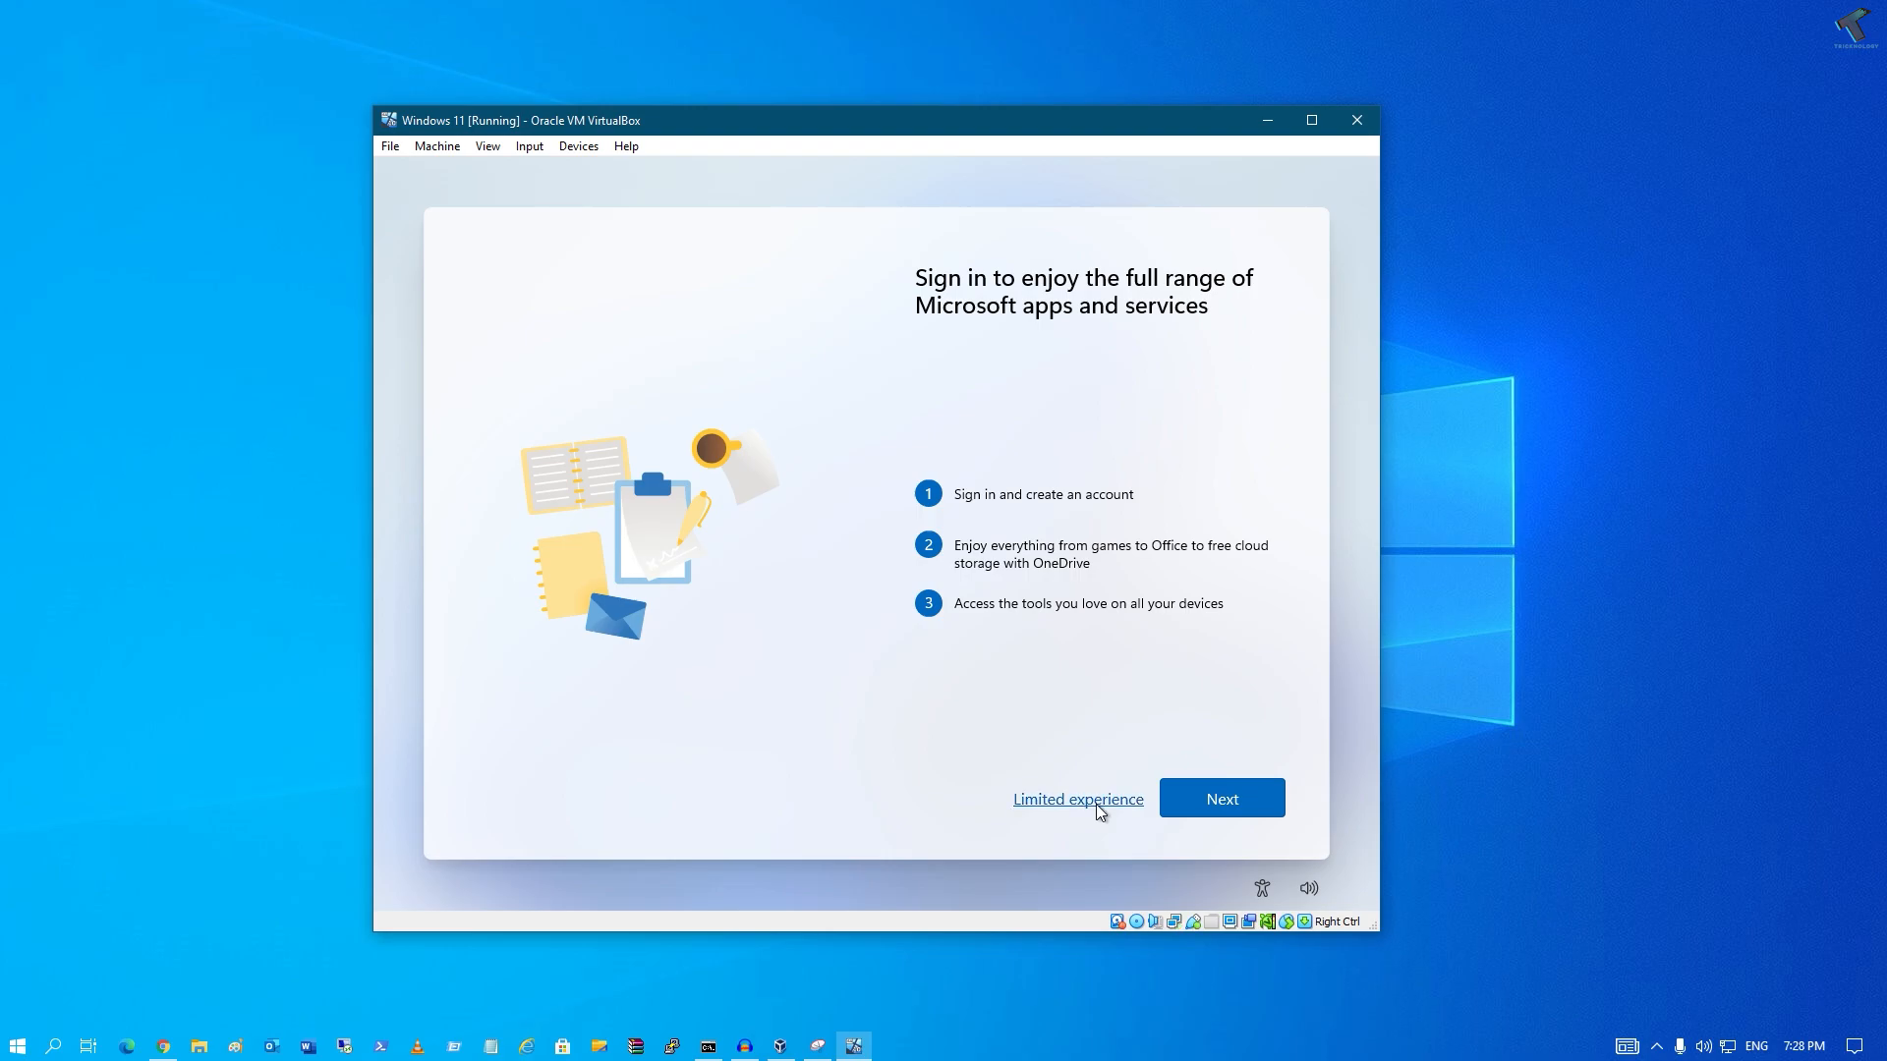
left_click(1076, 799)
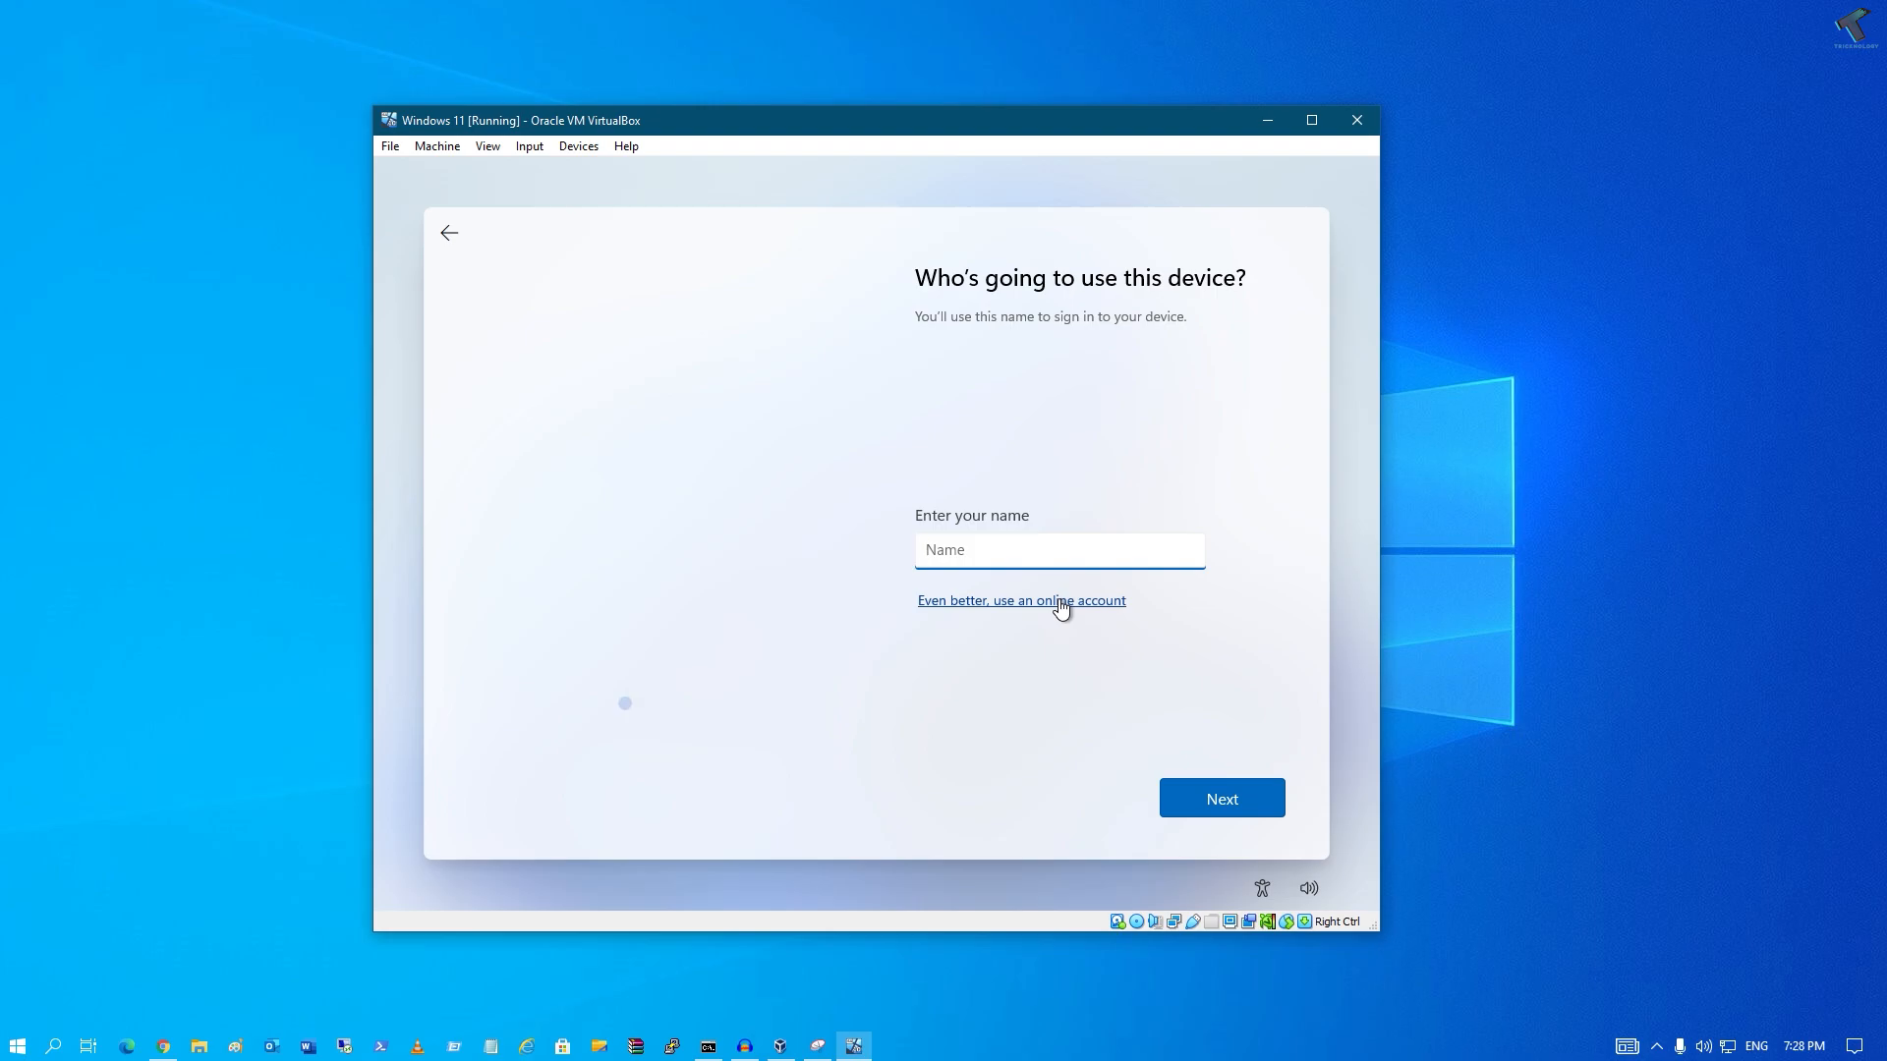
Step: Enter 'Tricknology' as the local account name and continue
type("Tricknology")
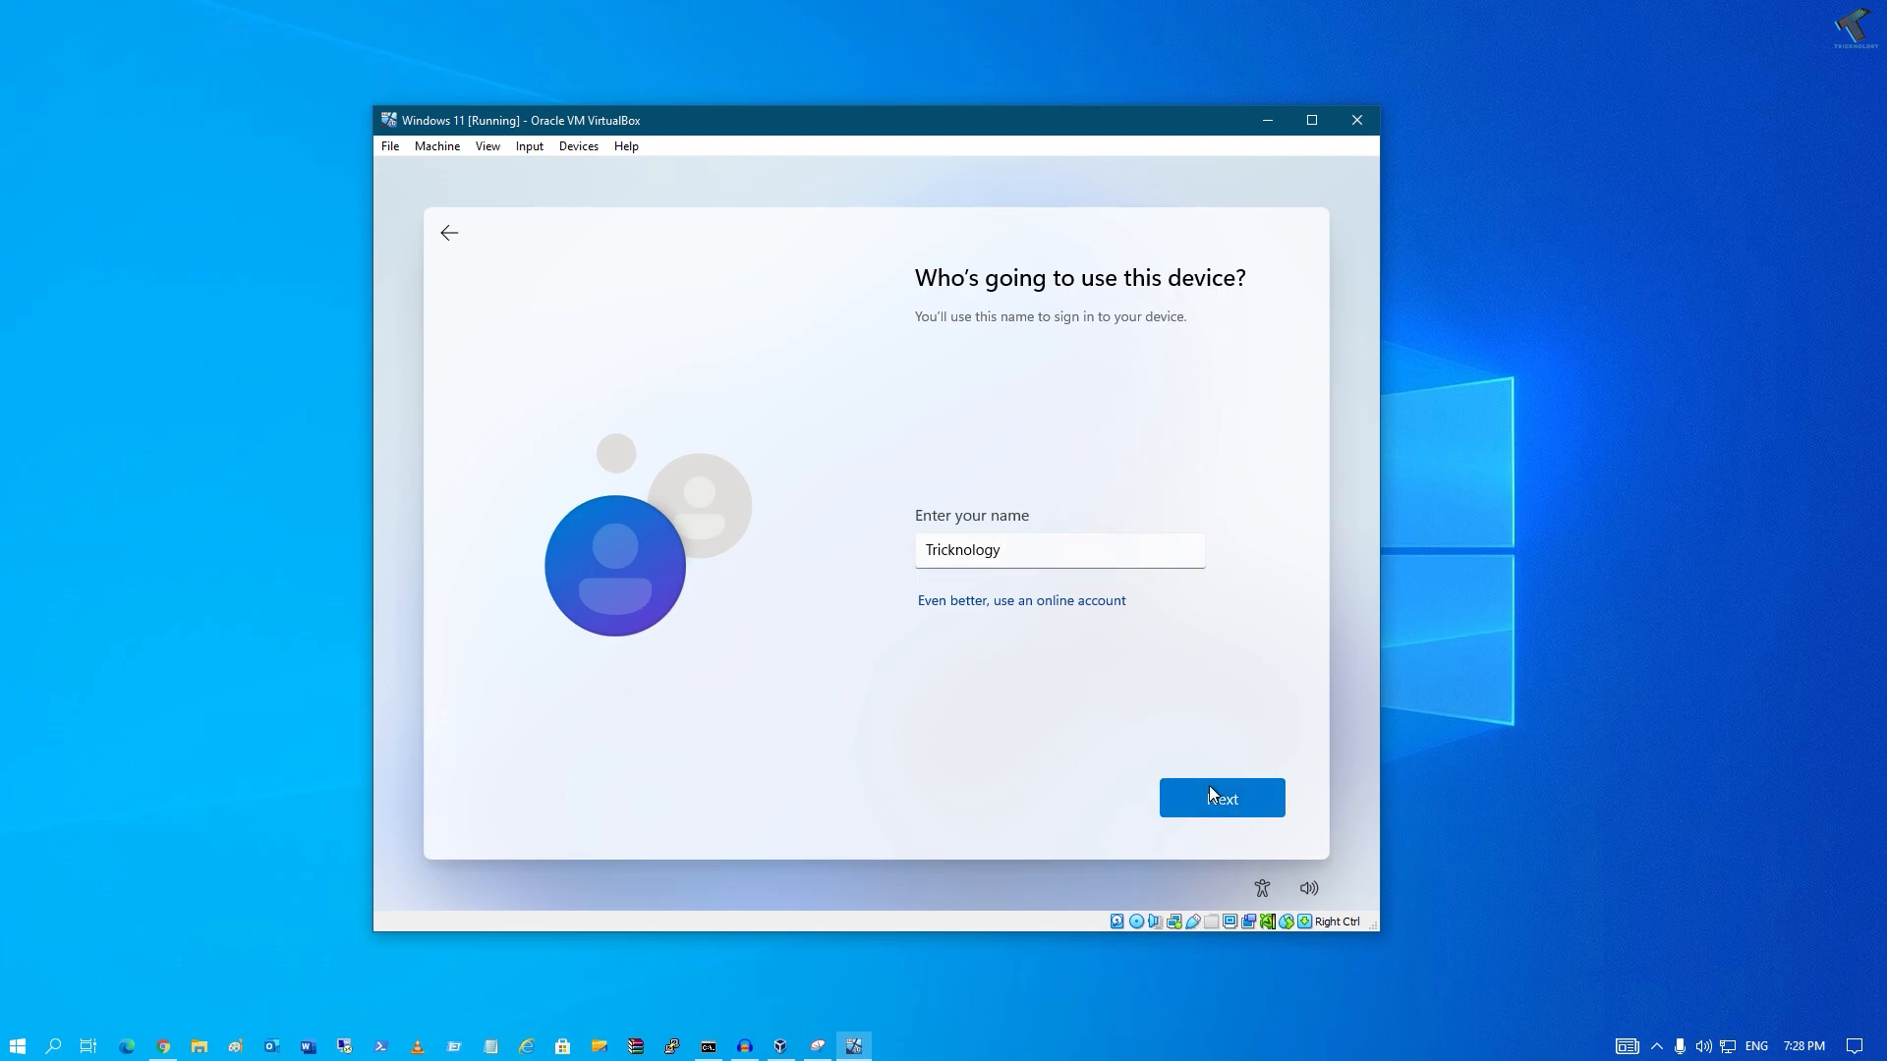
left_click(1222, 798)
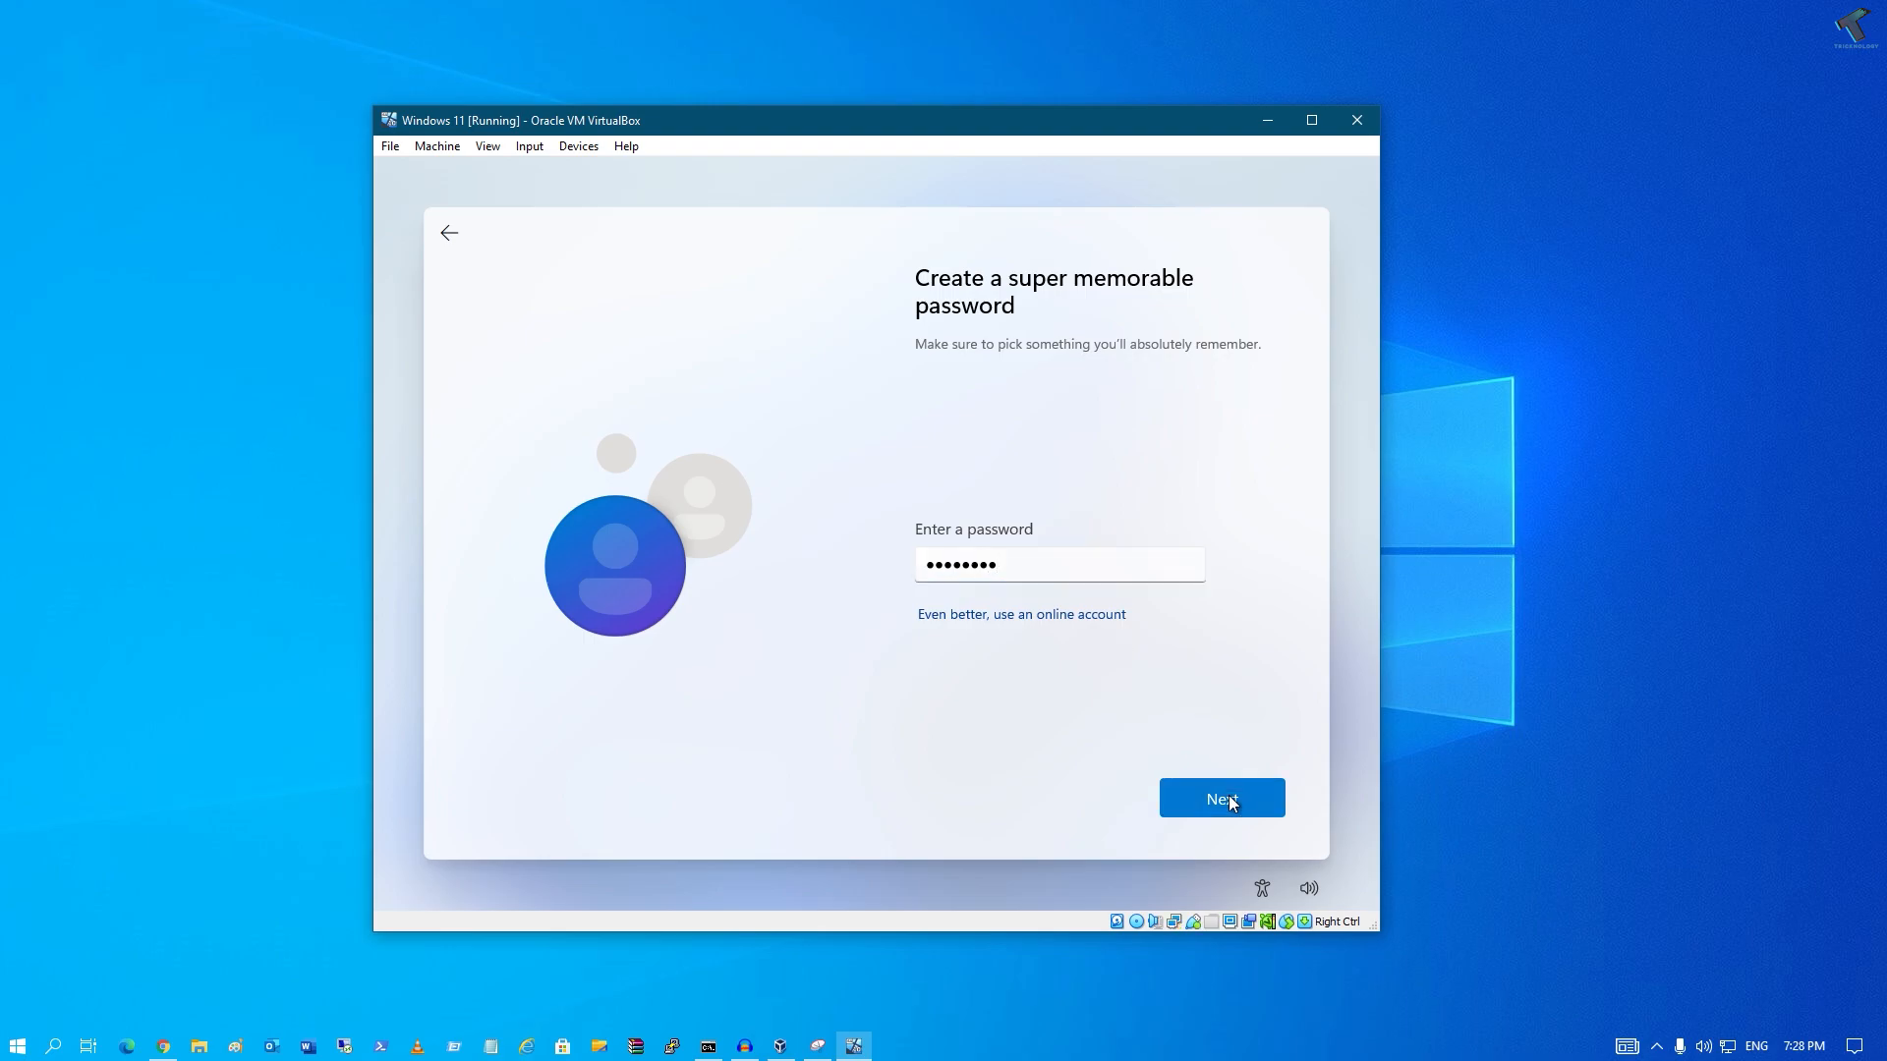
Step: Submit and confirm the password, then type 'fsd' as a security answer
left_click(1221, 798)
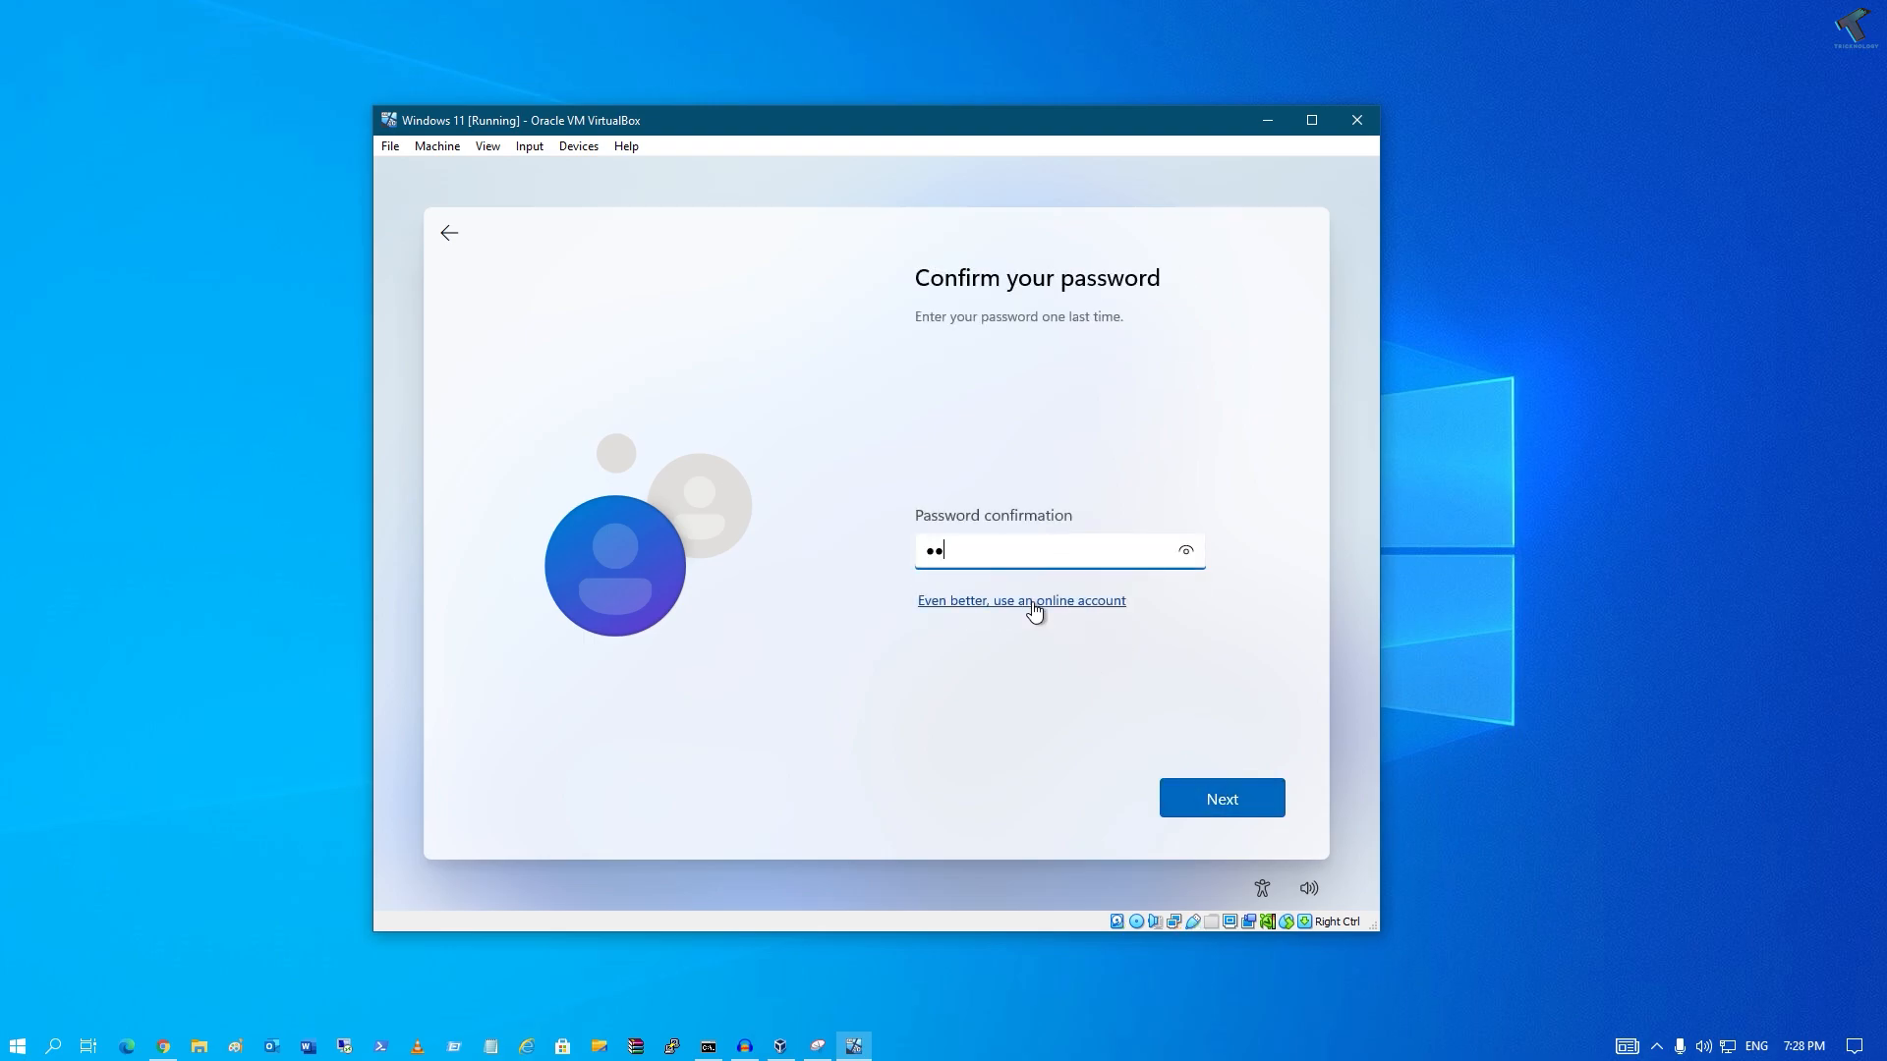
left_click(1220, 798)
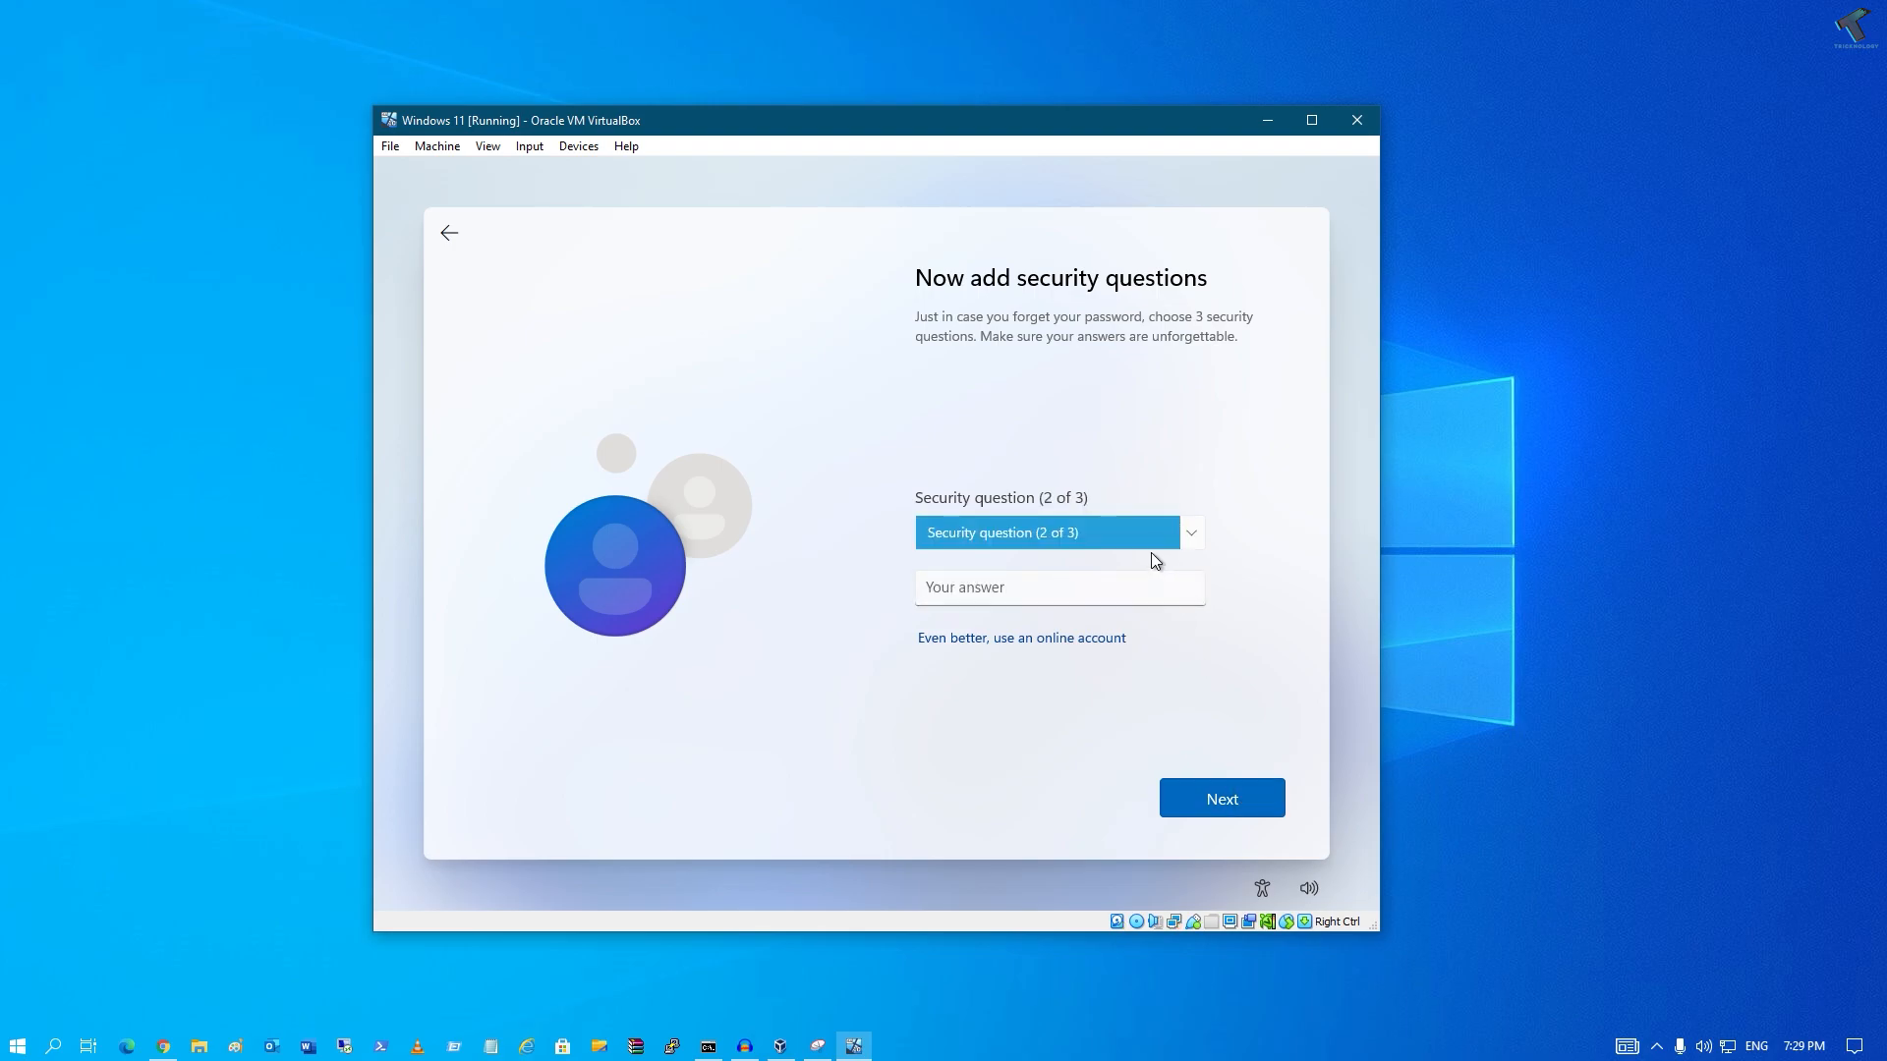
type("fsd")
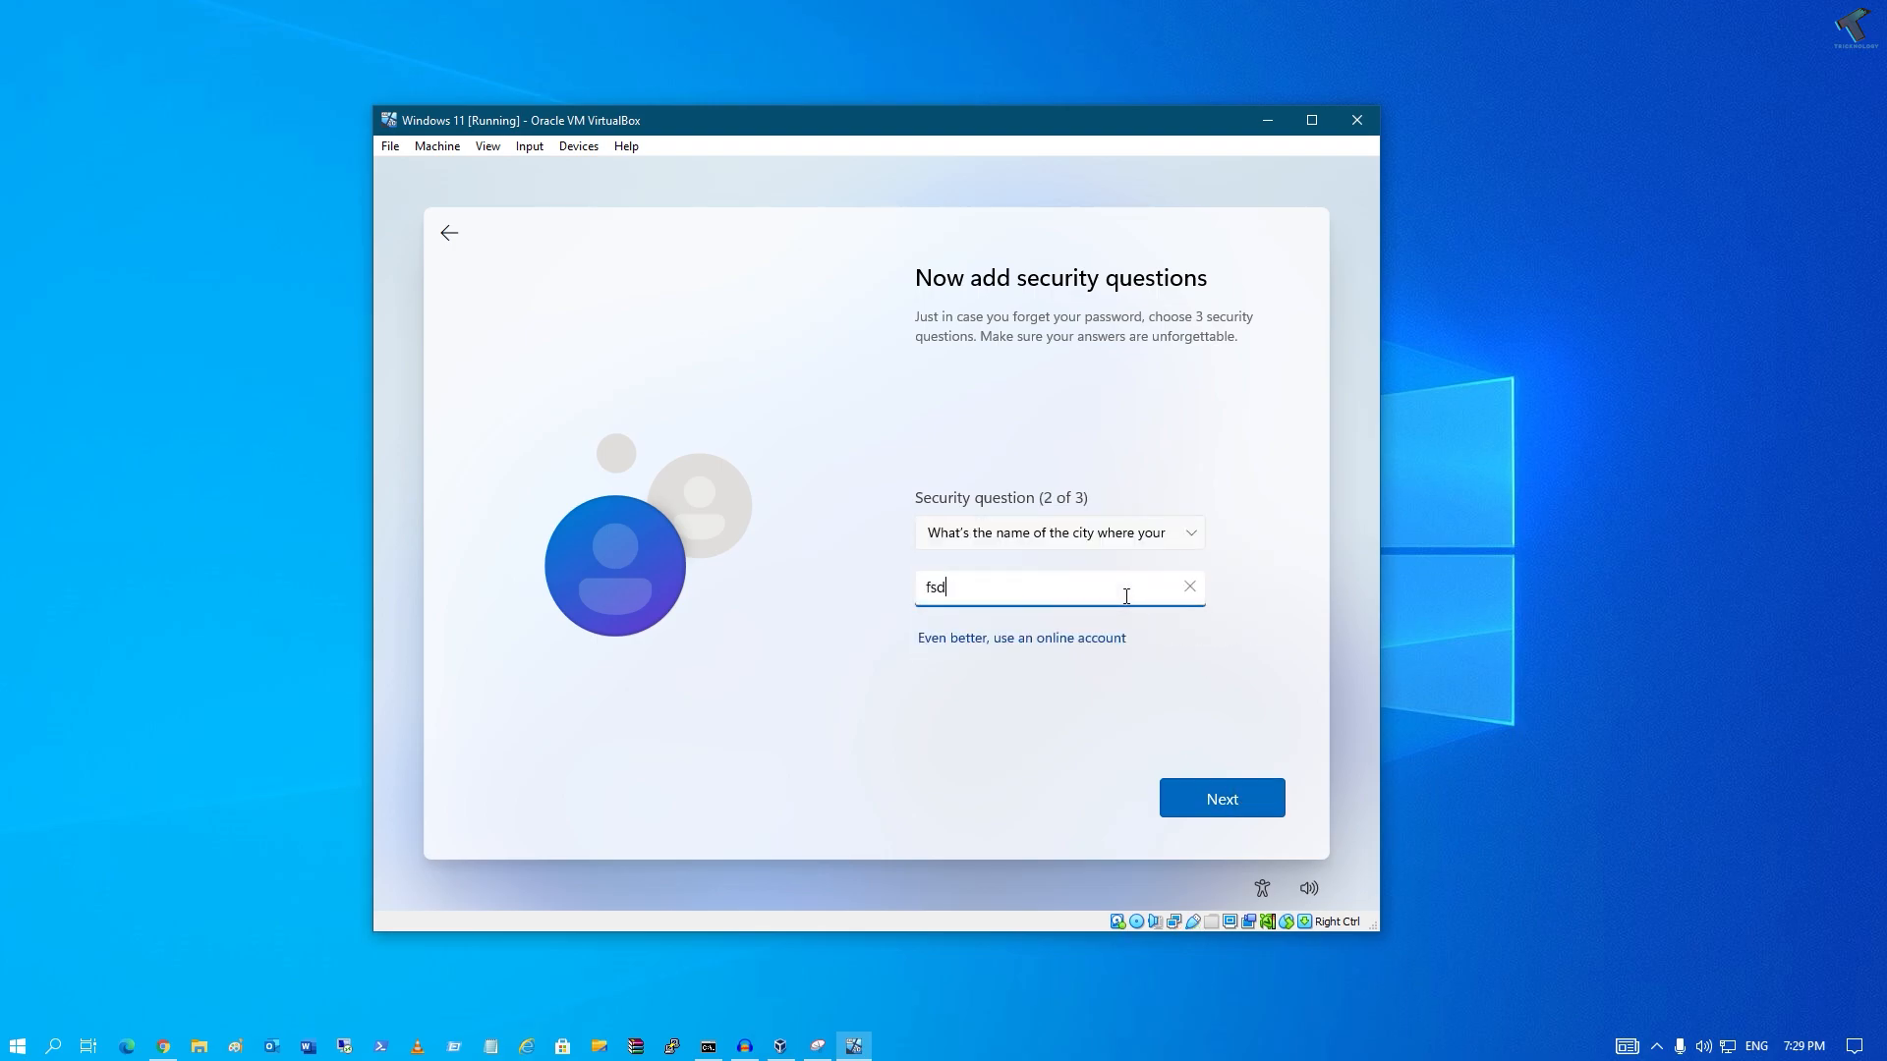